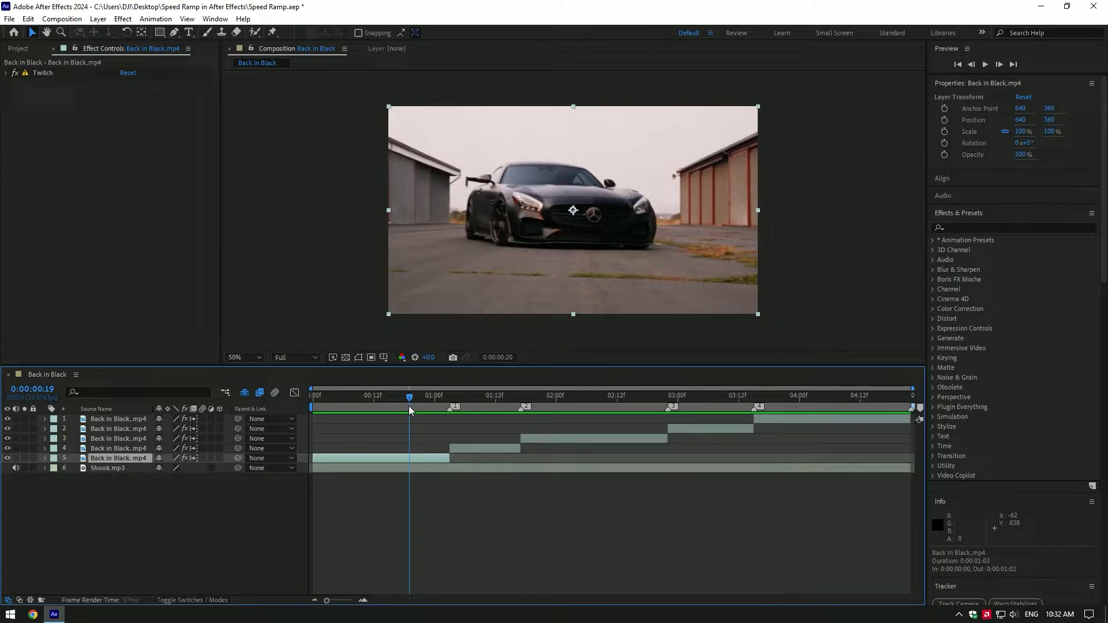
Precompose the bottom Back in Black.mp4 clip as 'Original', moving all attributes into it
left_click(311, 395)
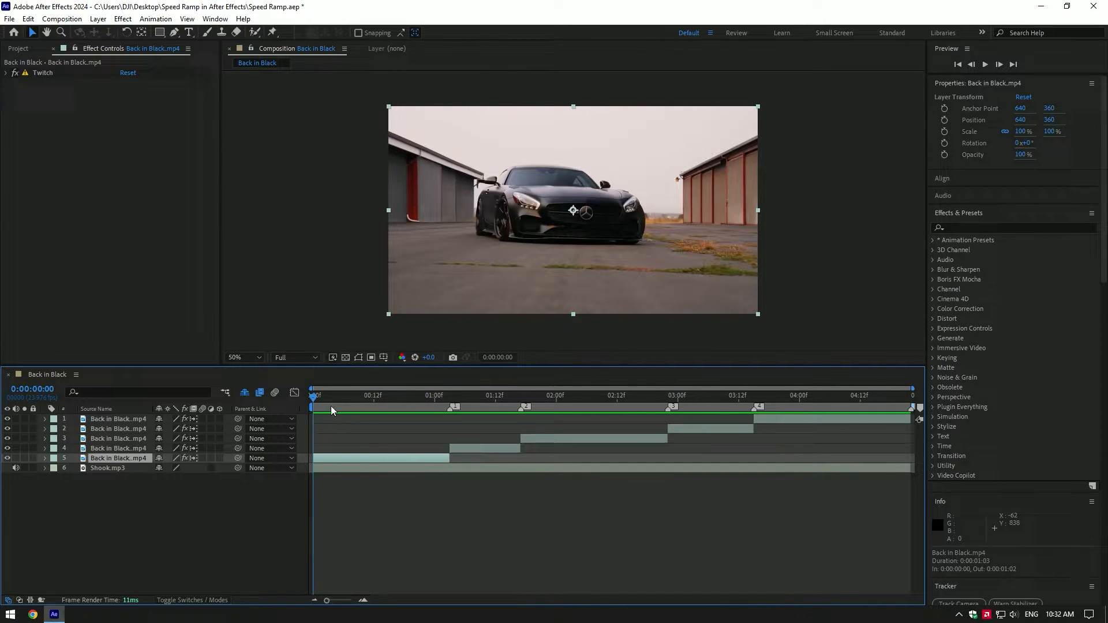
key("Space")
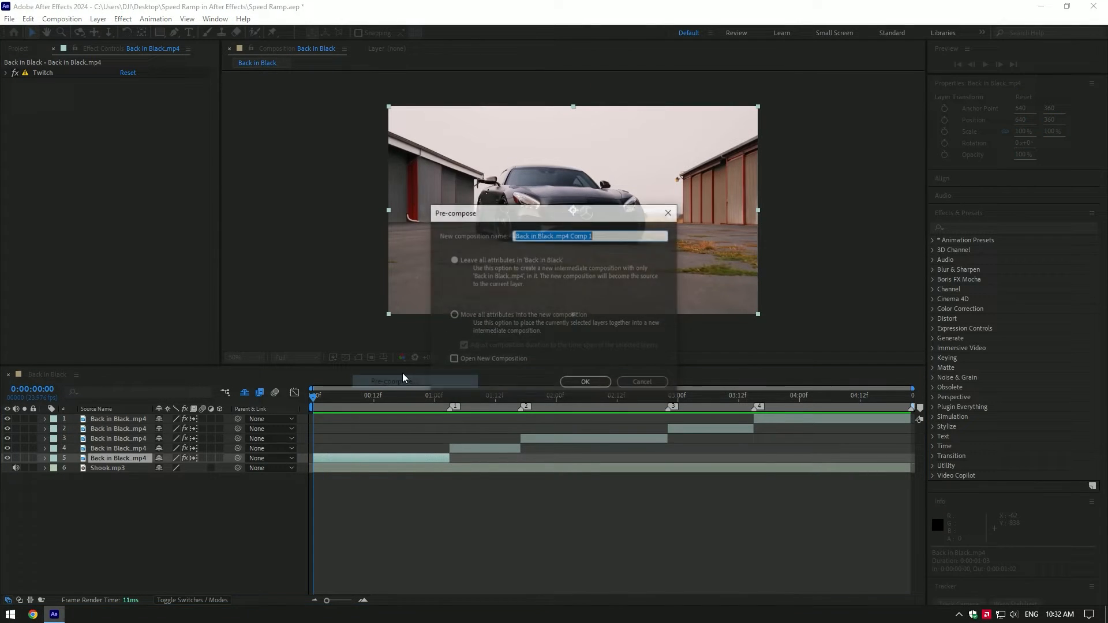
left_click(453, 315)
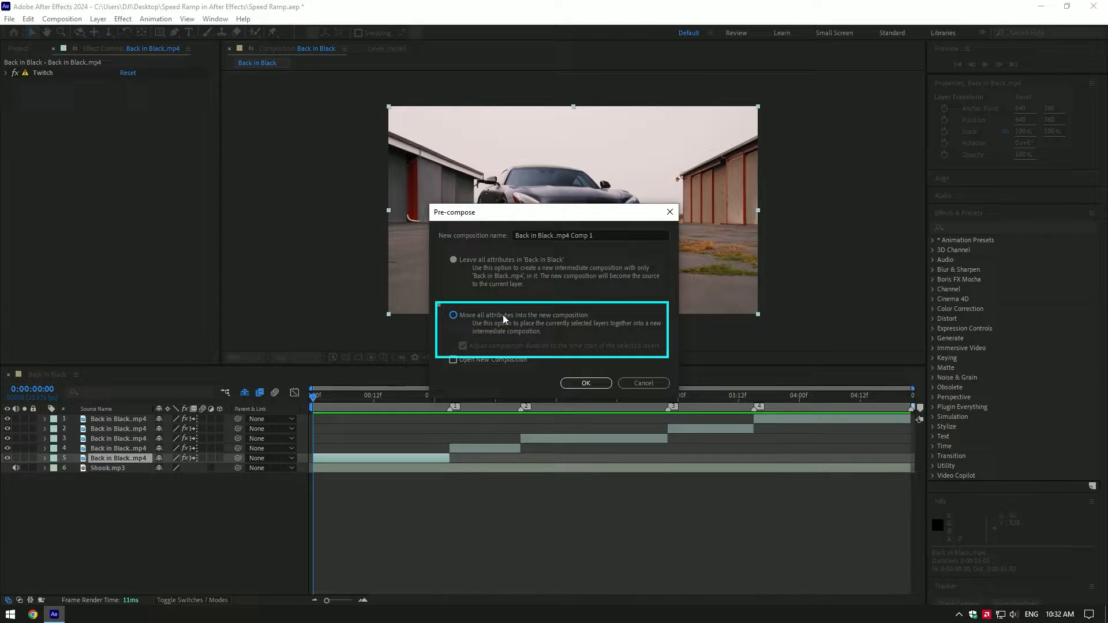
type("Original")
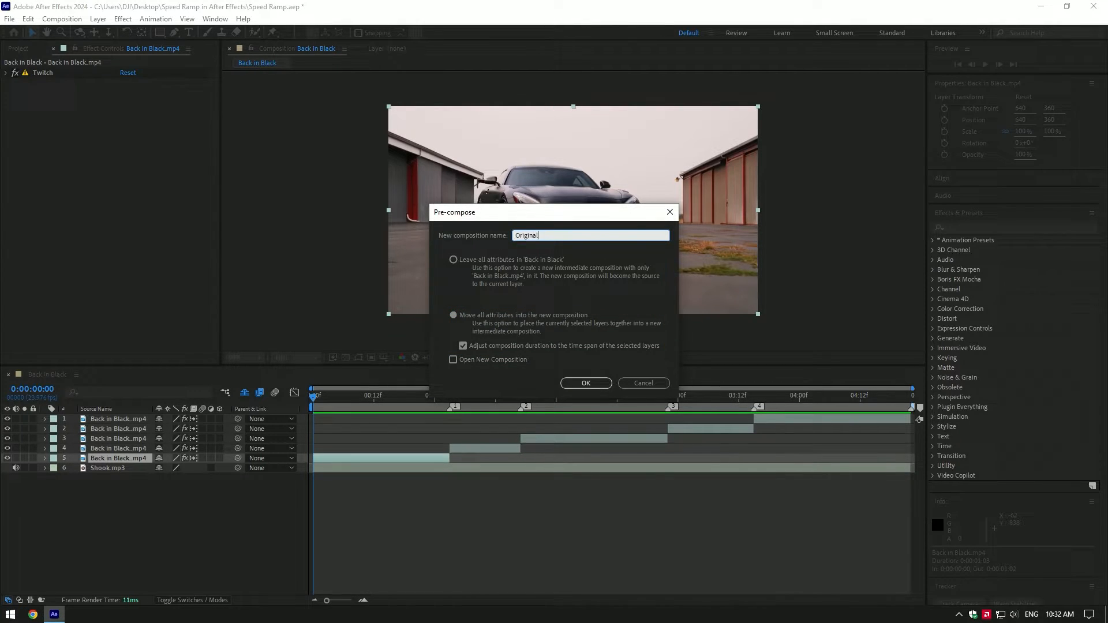
left_click(585, 383)
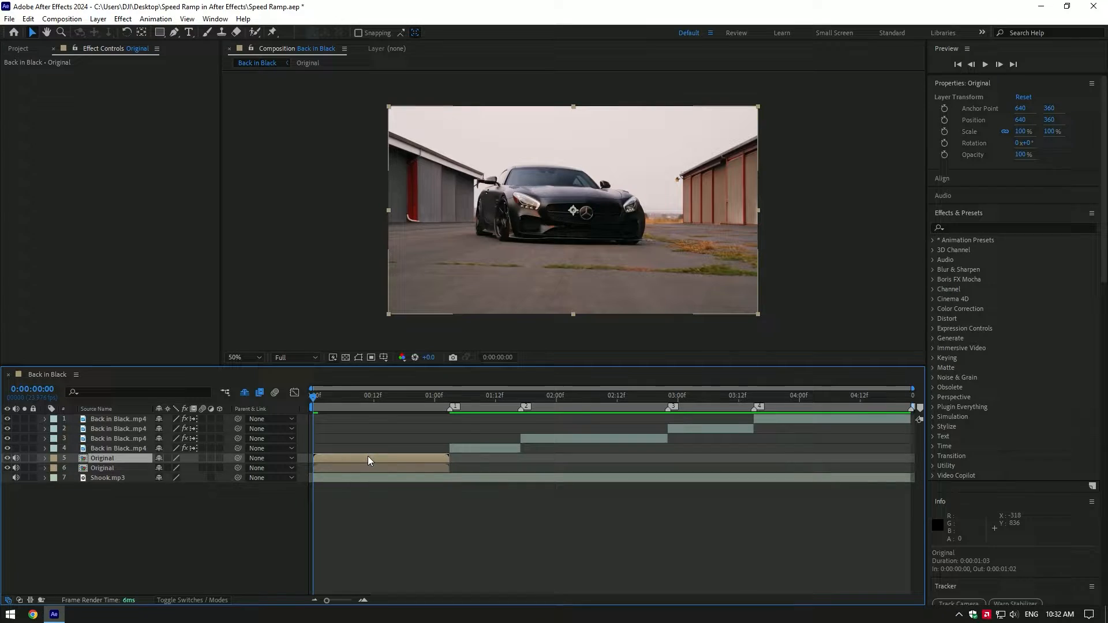
Rename the top Original layer 'Car only' and check its Roto Brush car matte
type("Car only")
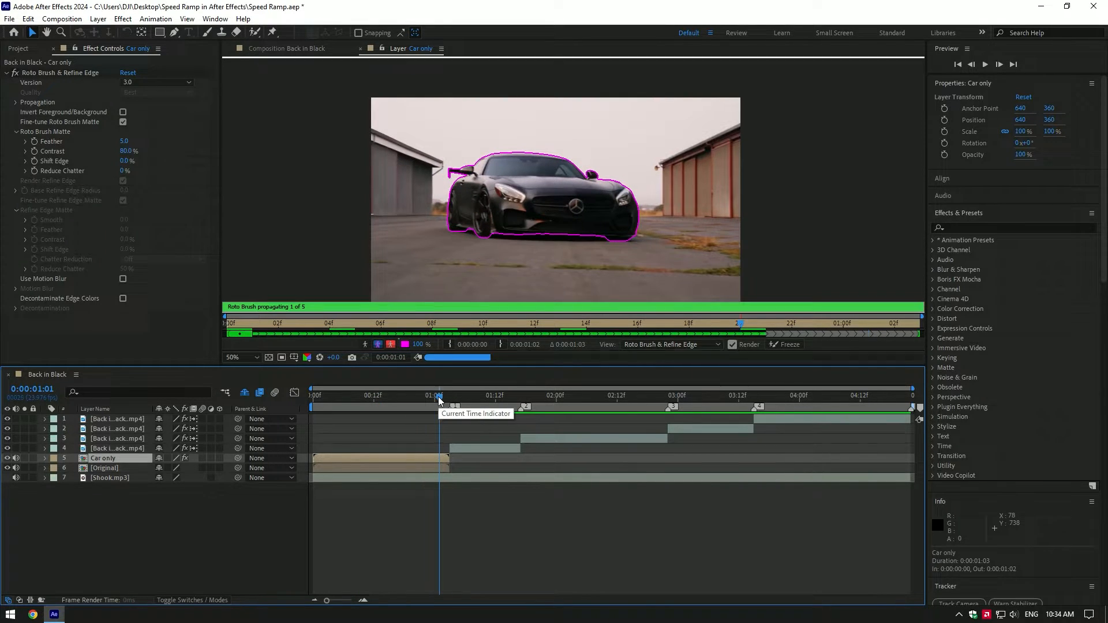
left_click(388, 395)
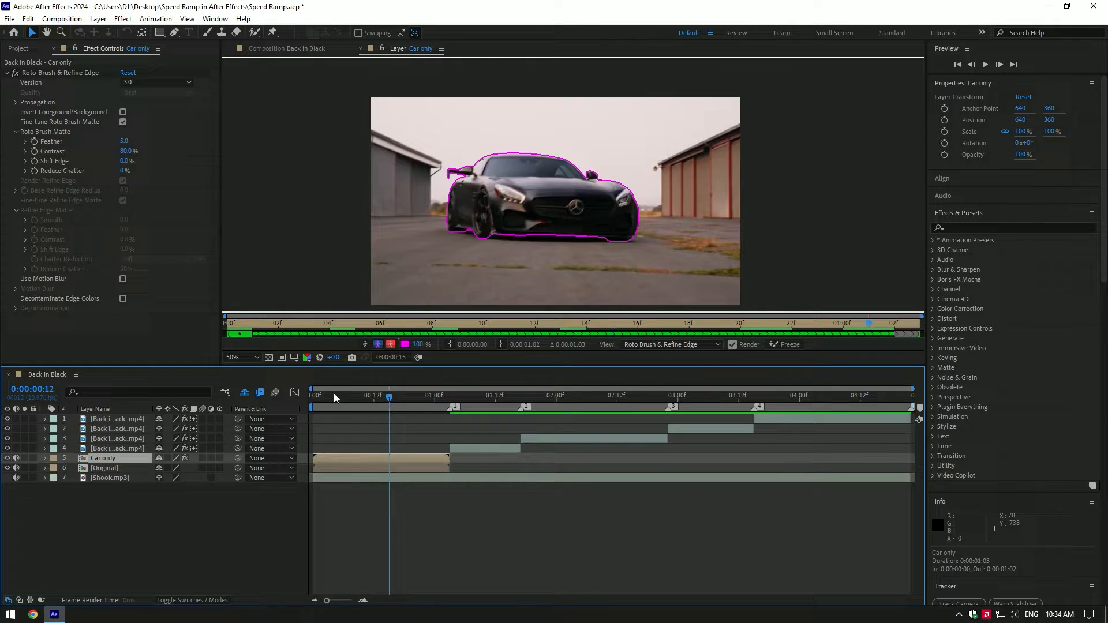
left_click(790, 344)
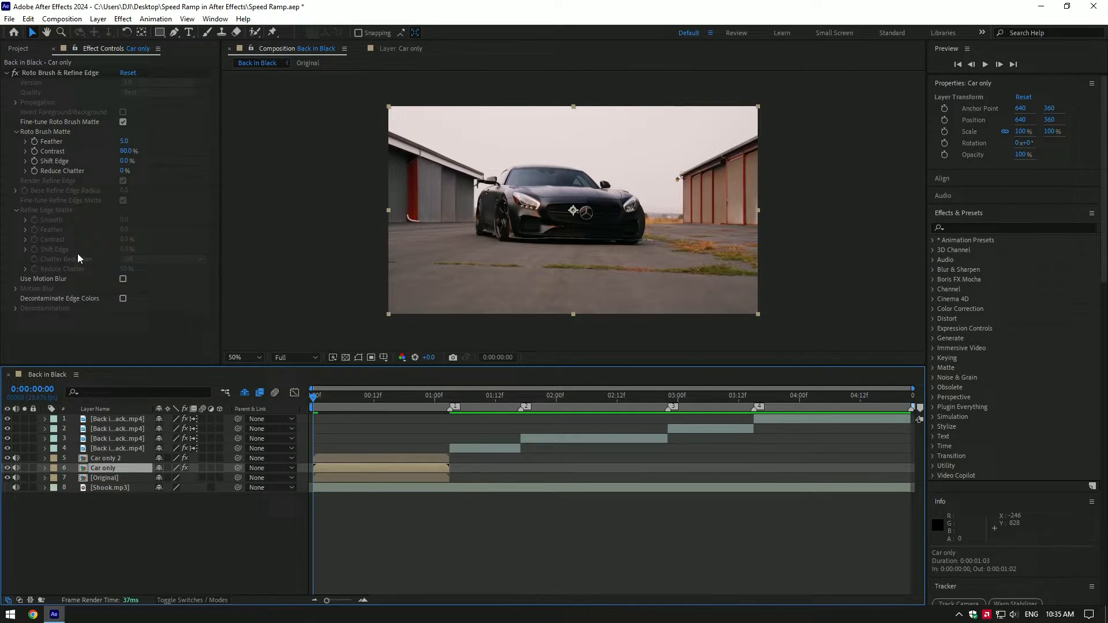
Apply Turbulent Displace to Car only with Displacement set to Turbulent Smoother
left_click(12, 73)
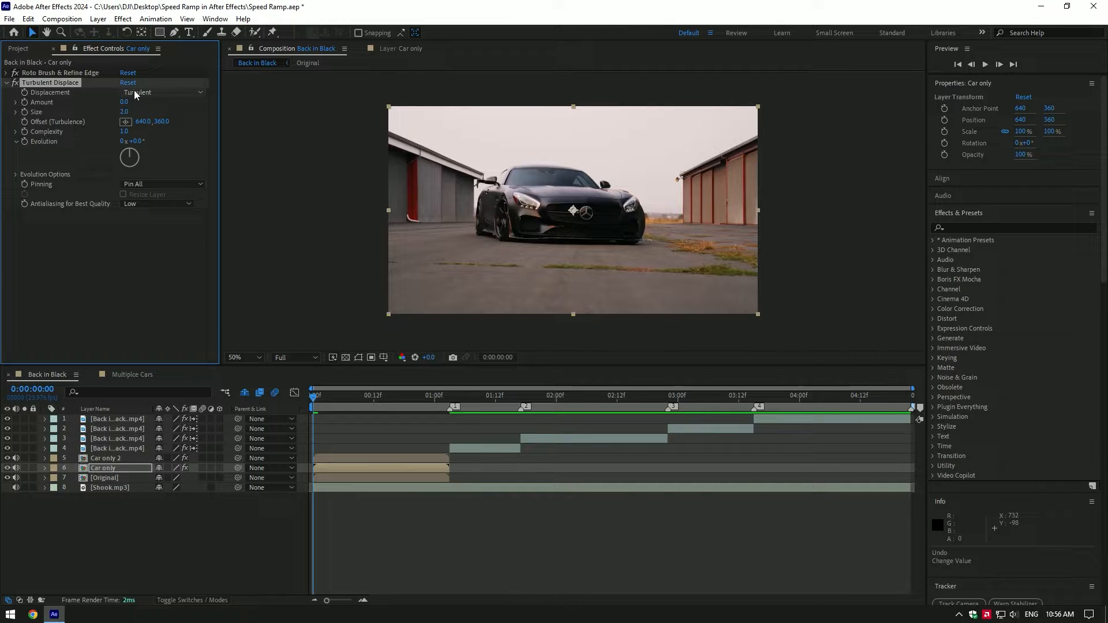
left_click(162, 93)
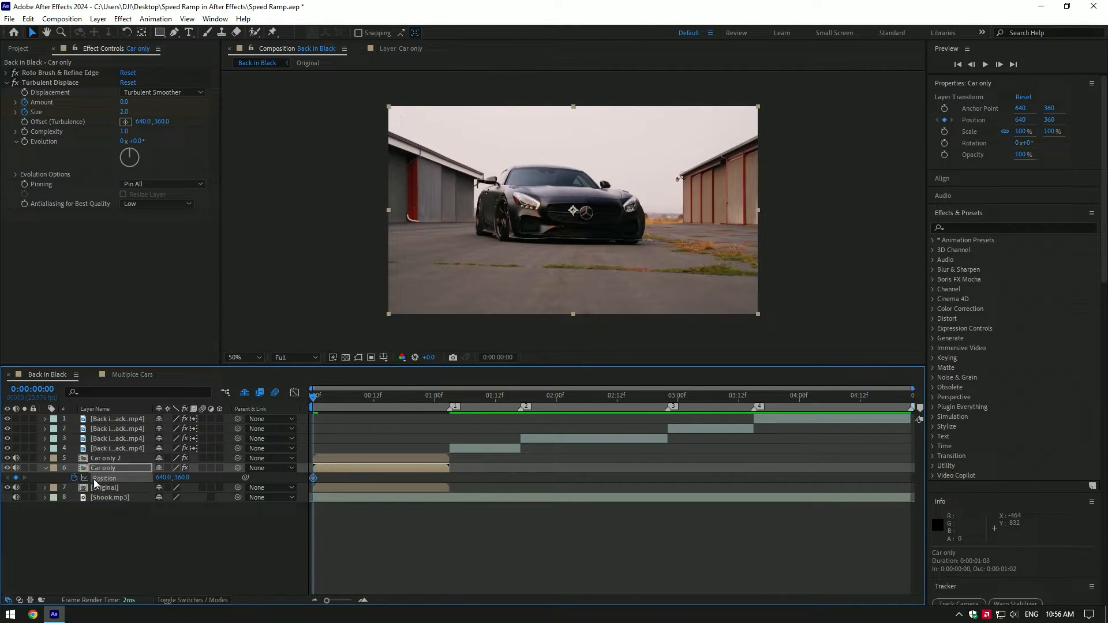
Keyframe Car only's Amount, Size and Position, and drive Evolution with time*250
left_click(339, 396)
type("time*250")
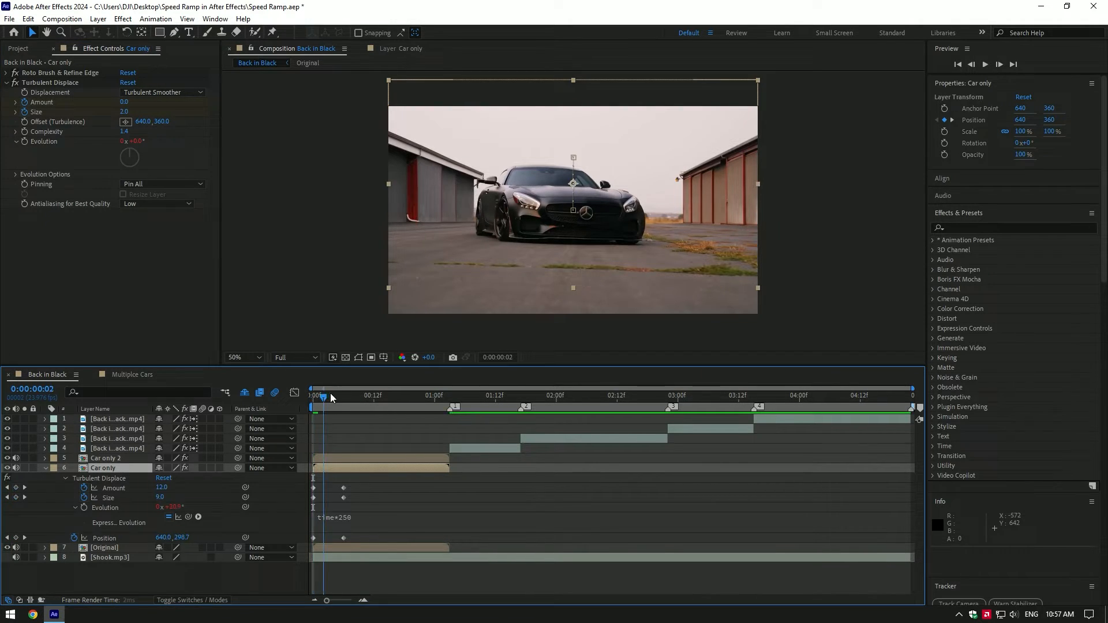
left_click_drag(322, 396, 388, 396)
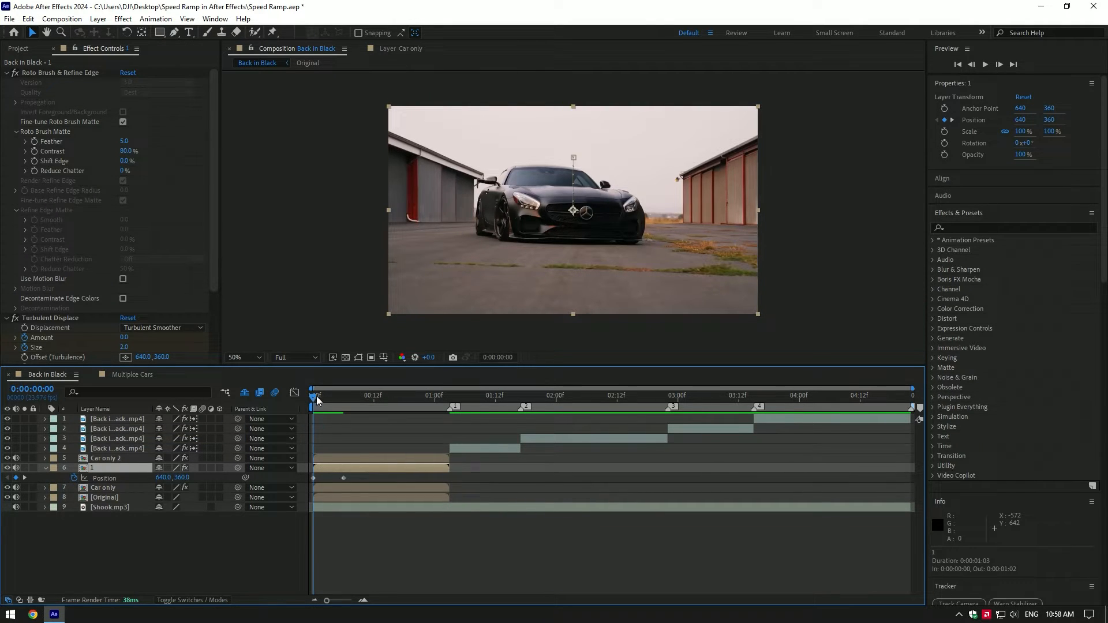
Duplicate the car layer with Ctrl+D into layers 2 and 3, each raised higher
left_click(343, 396)
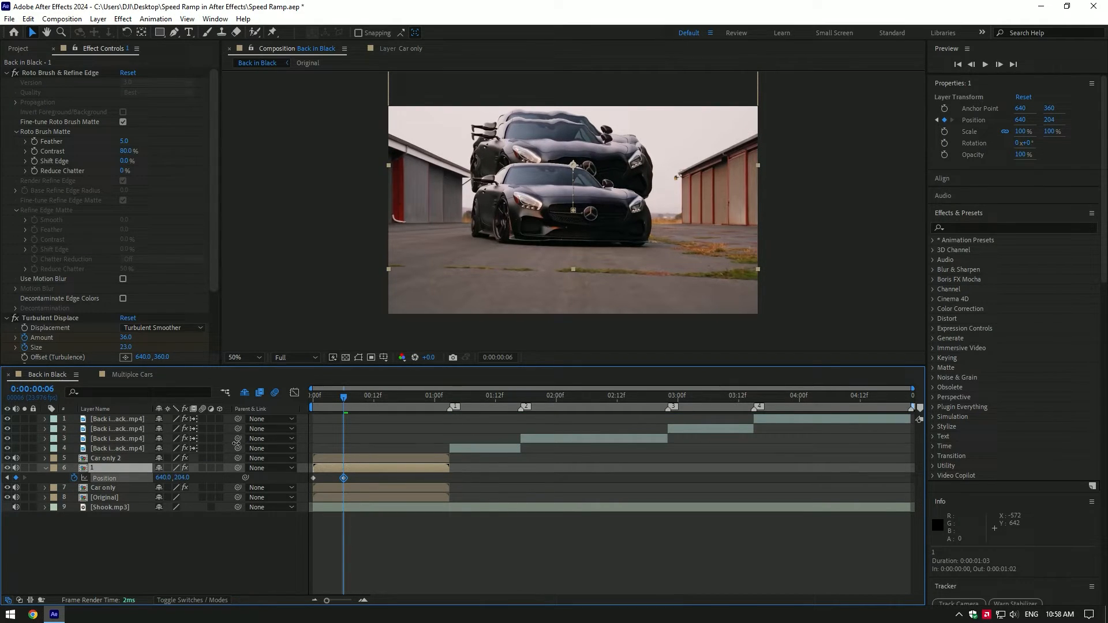
key("ctrl+d")
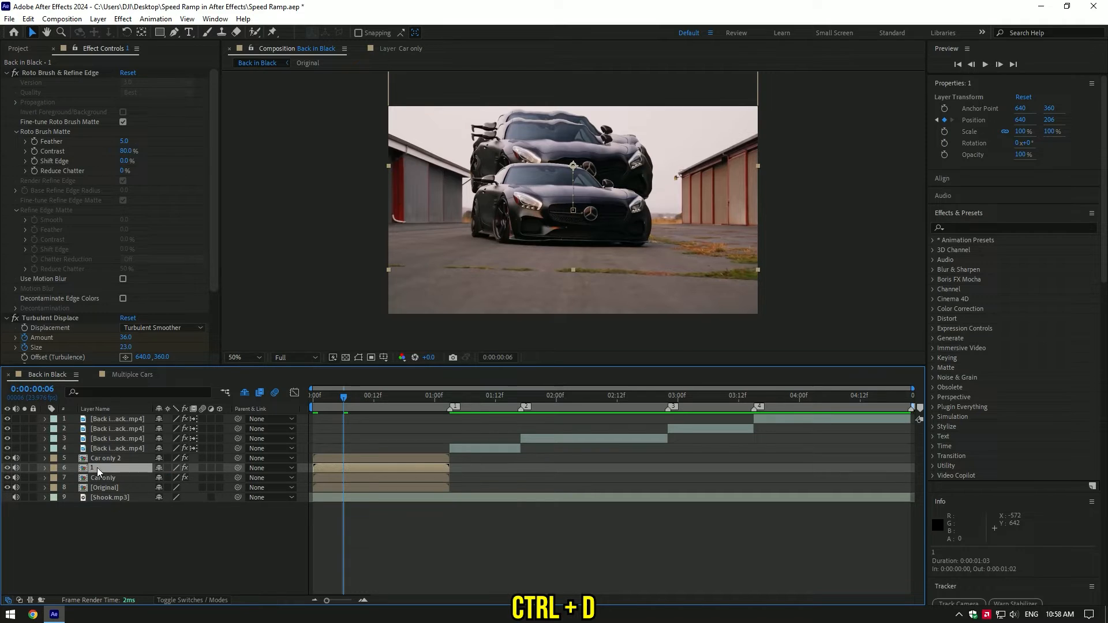
key("ctrl+d")
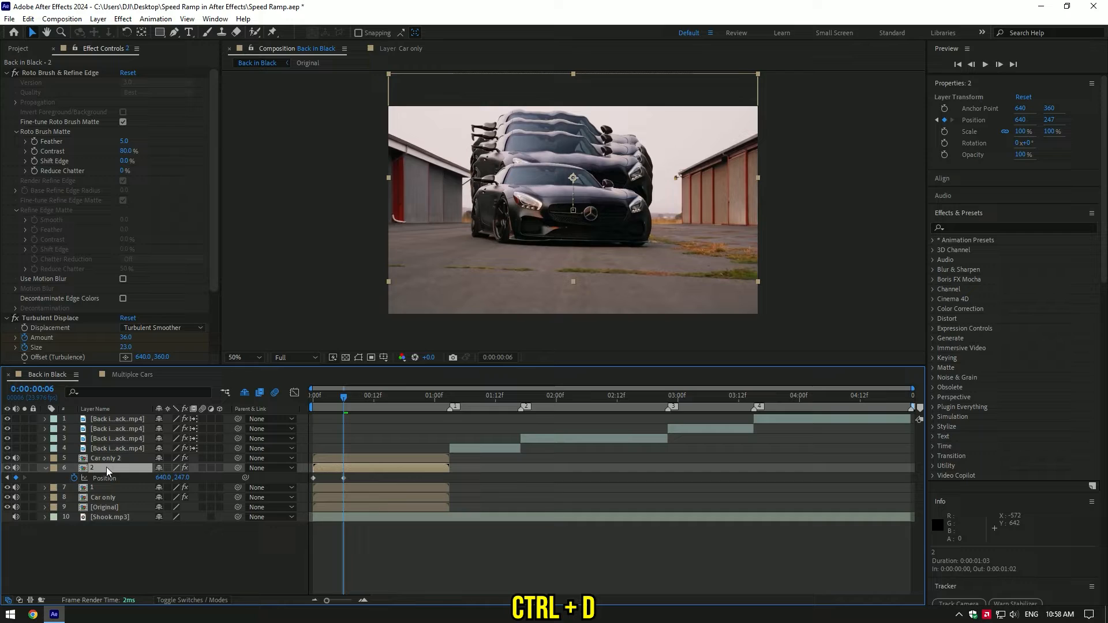
key("ctrl+d")
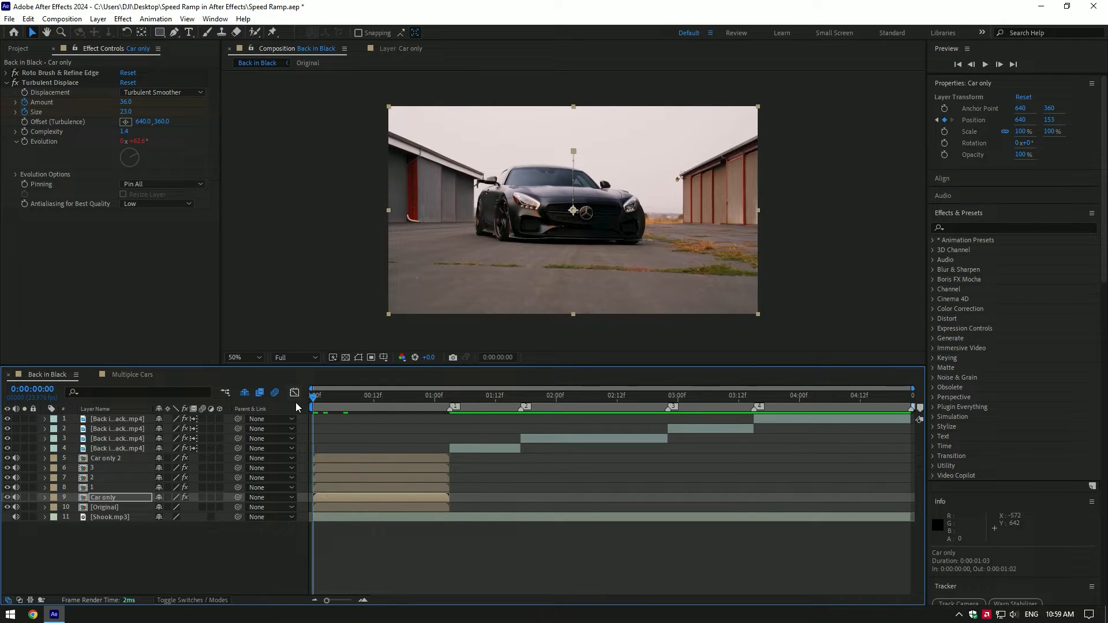
Reveal the Position keyframes of car layers 3, 2, 1 and Car only
left_click(372, 398)
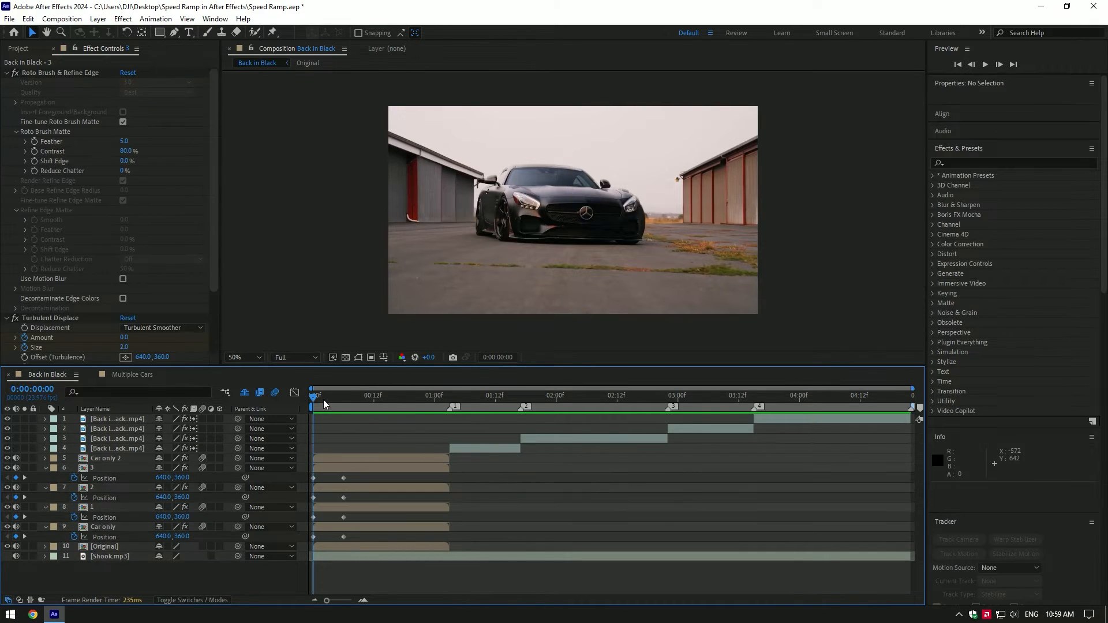
Paste each car layer's starting 640,360 Position keyframe at about 1:03
left_click(434, 395)
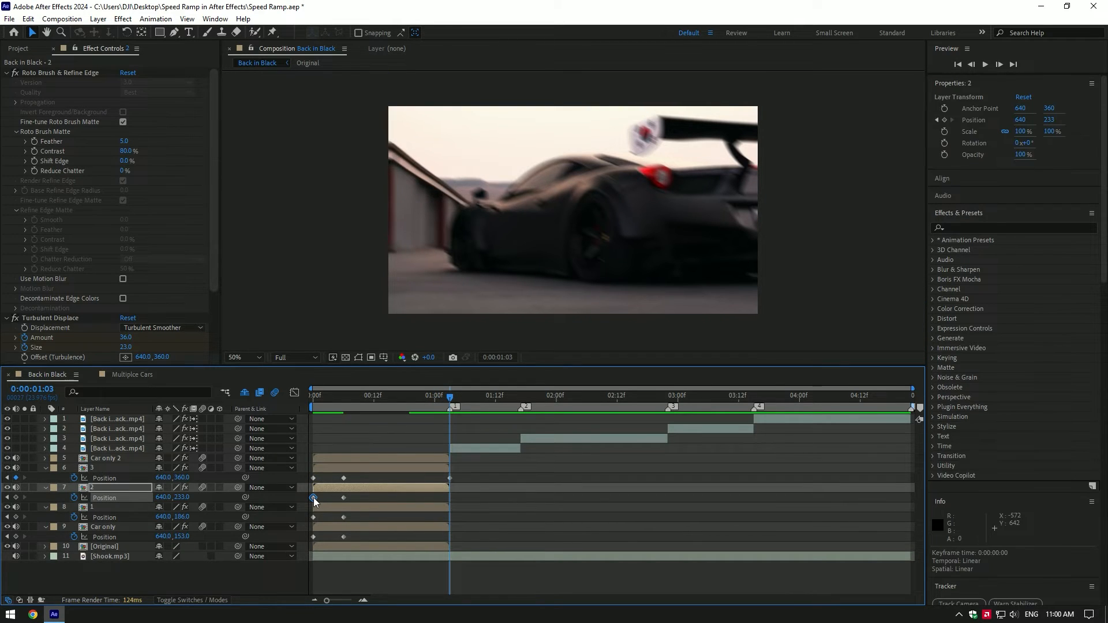
left_click(102, 527)
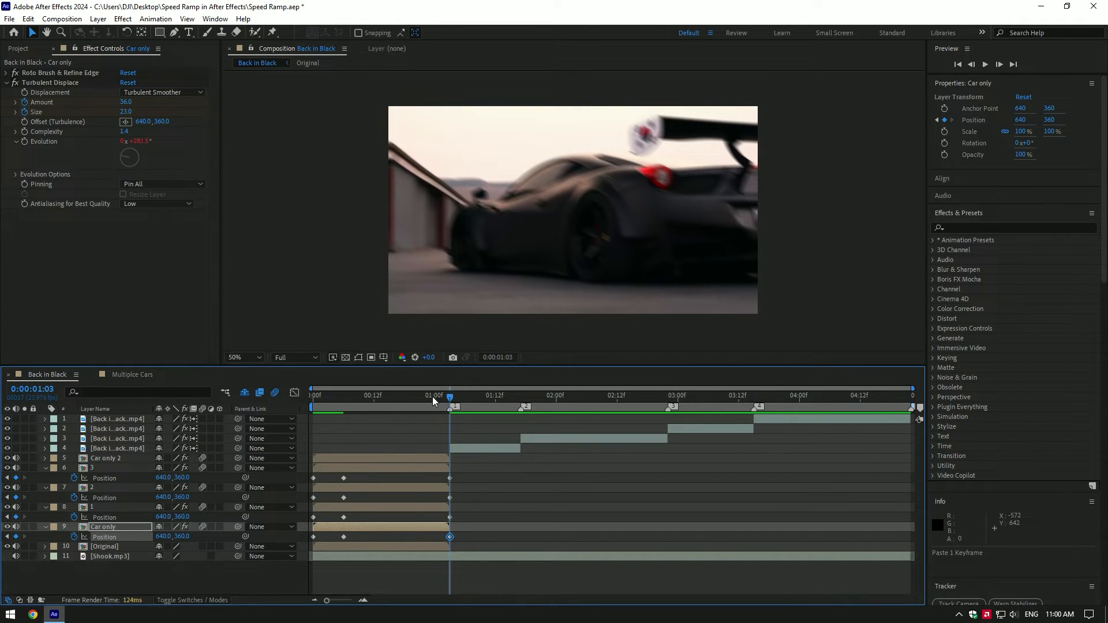
left_click(416, 395)
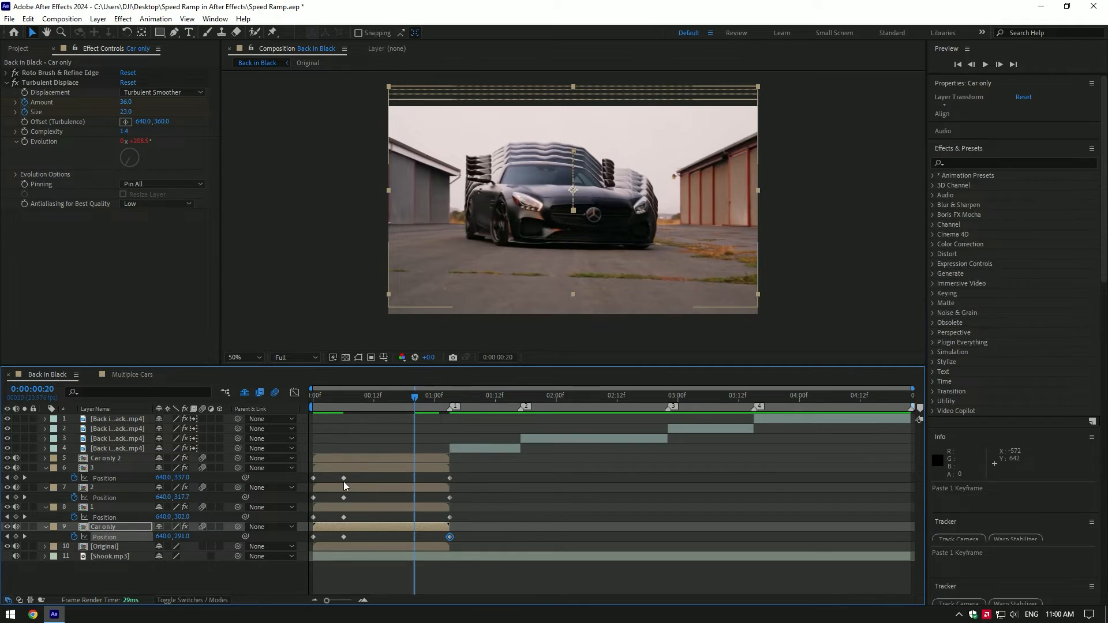
left_click(86, 468)
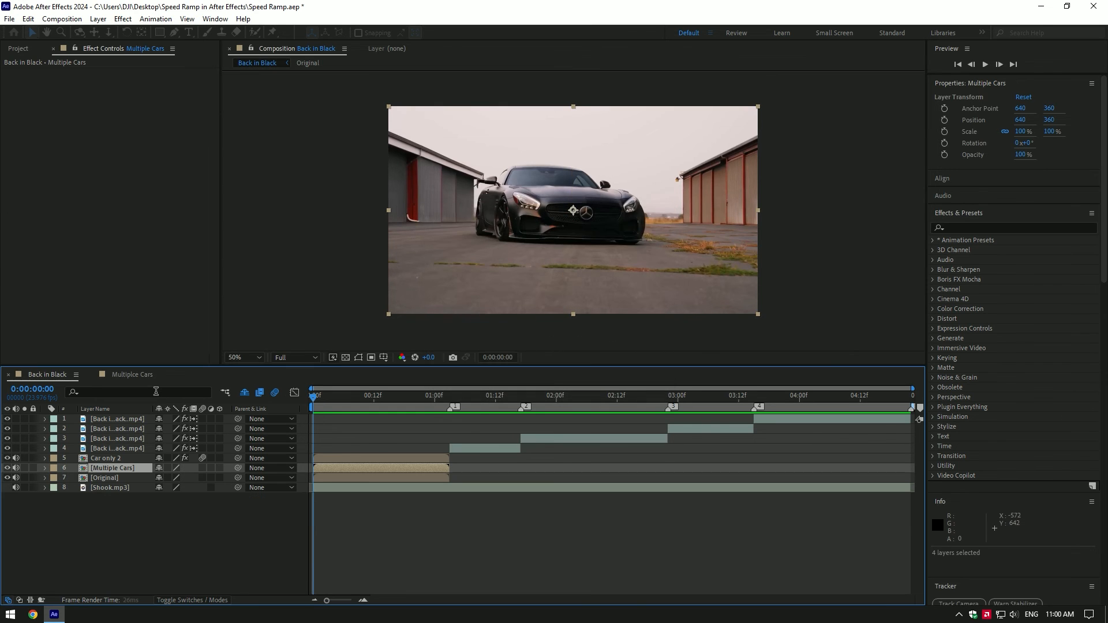
Precompose the four car layers as 'Multiple Cars' and preview frame 6
left_click(343, 396)
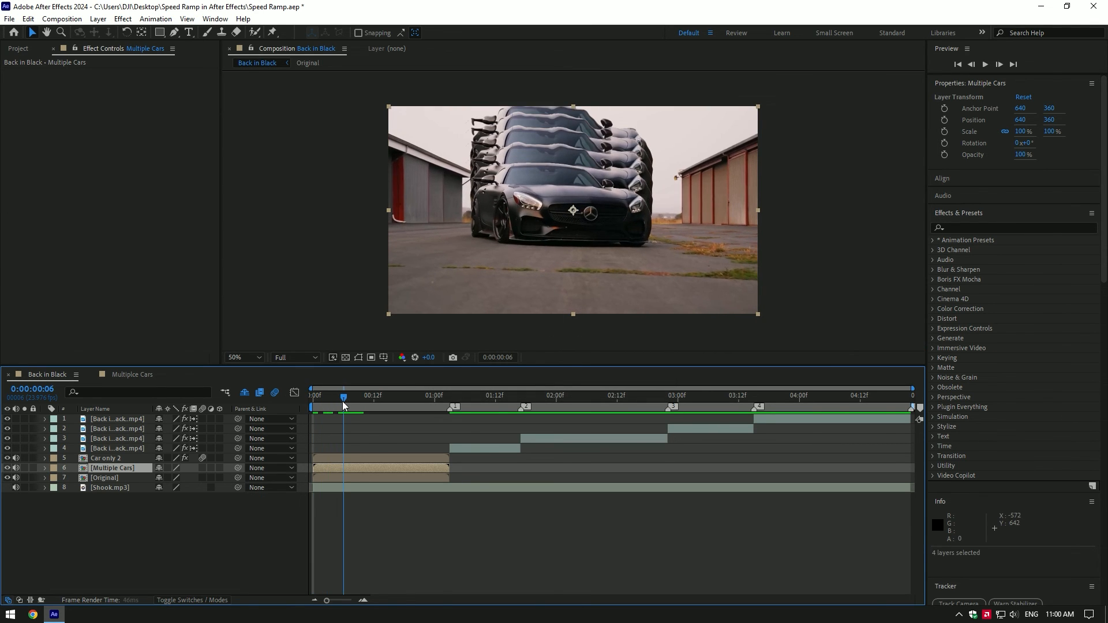